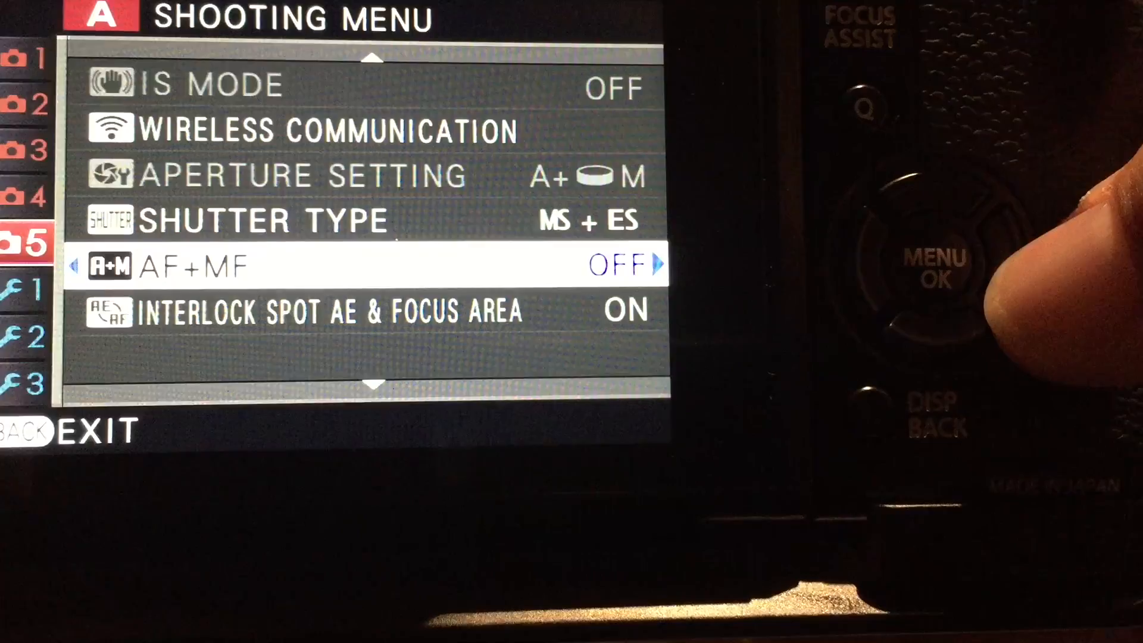
# Bring up the ON/OFF choices for the AF+MF setting on Shooting Menu page 5.
pyautogui.click(934, 262)
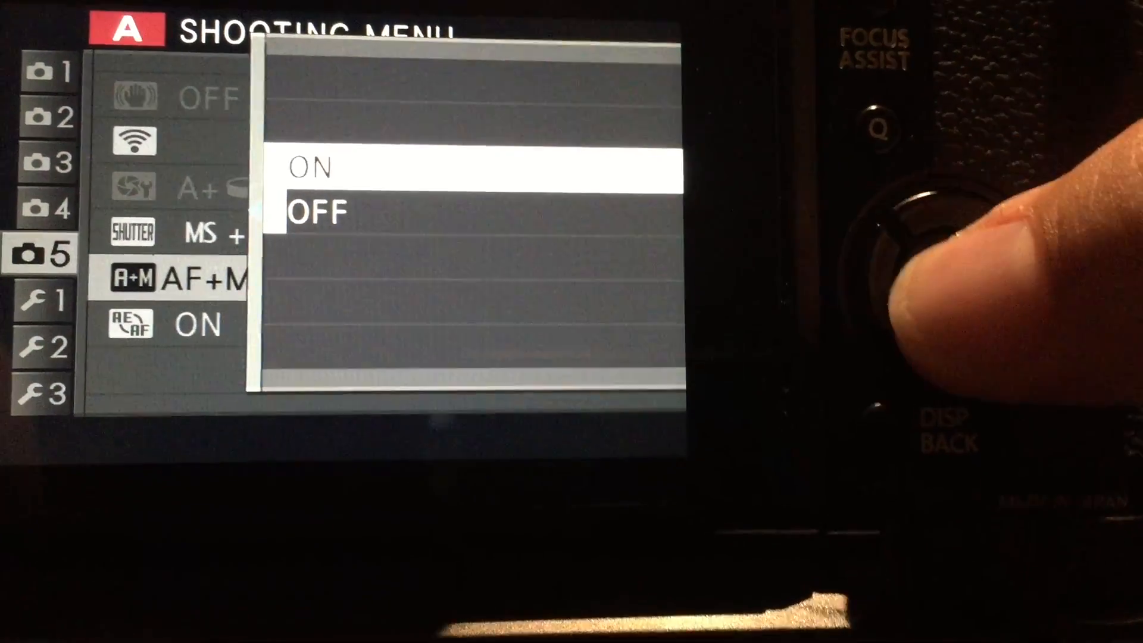